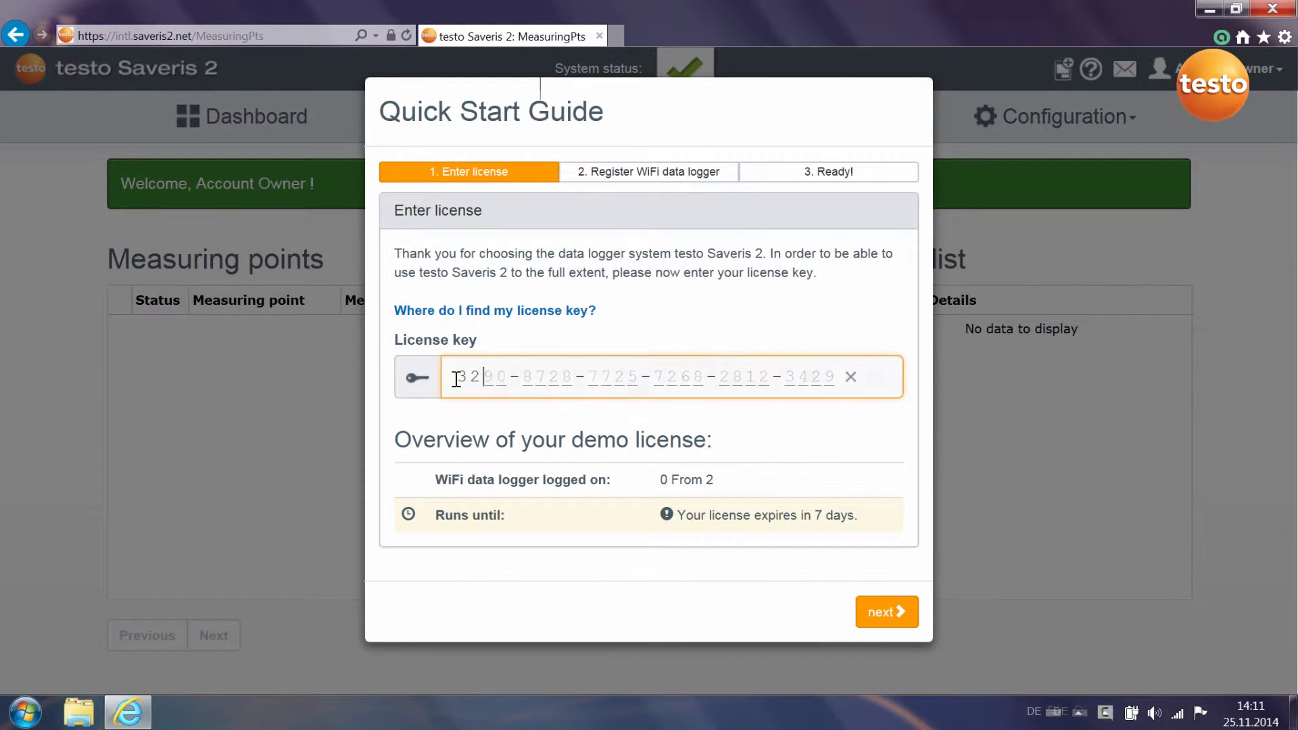
- Submit the license key, then advance the guide to the 'Open the configuration PDF' step
left_click(885, 612)
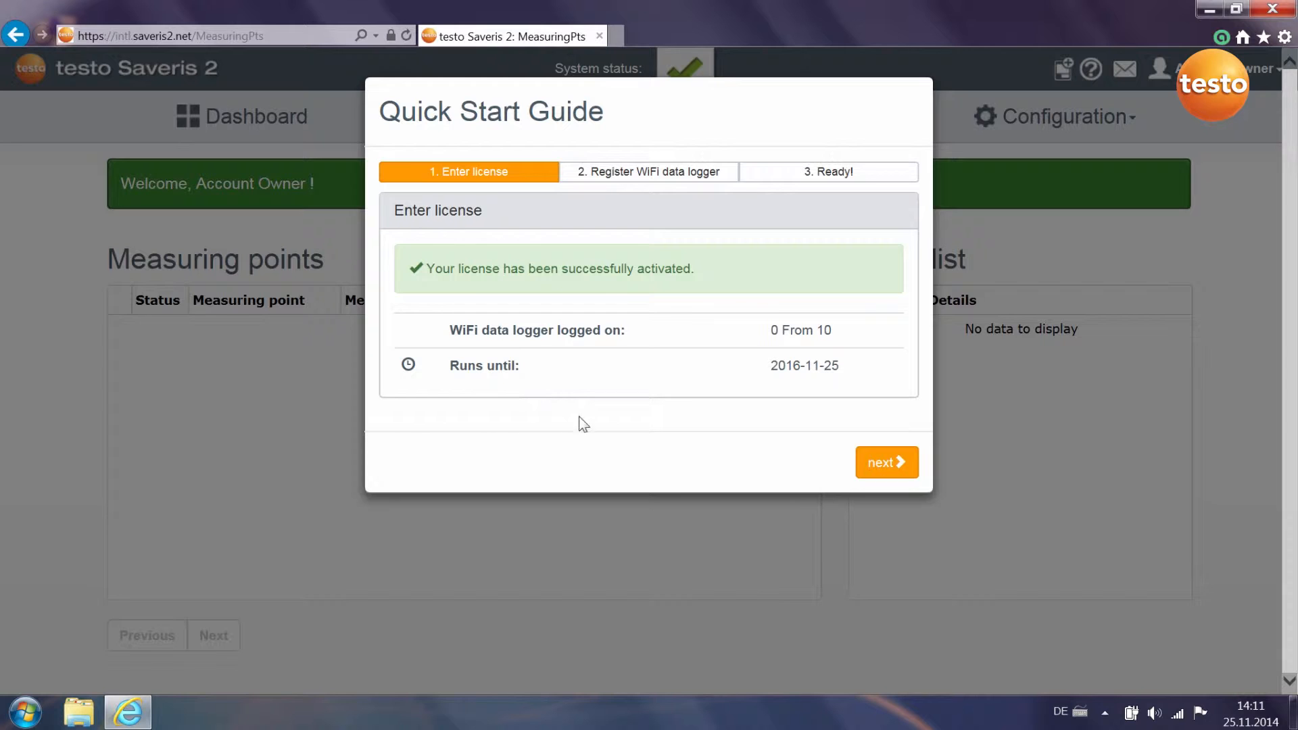
mouse_move(886, 461)
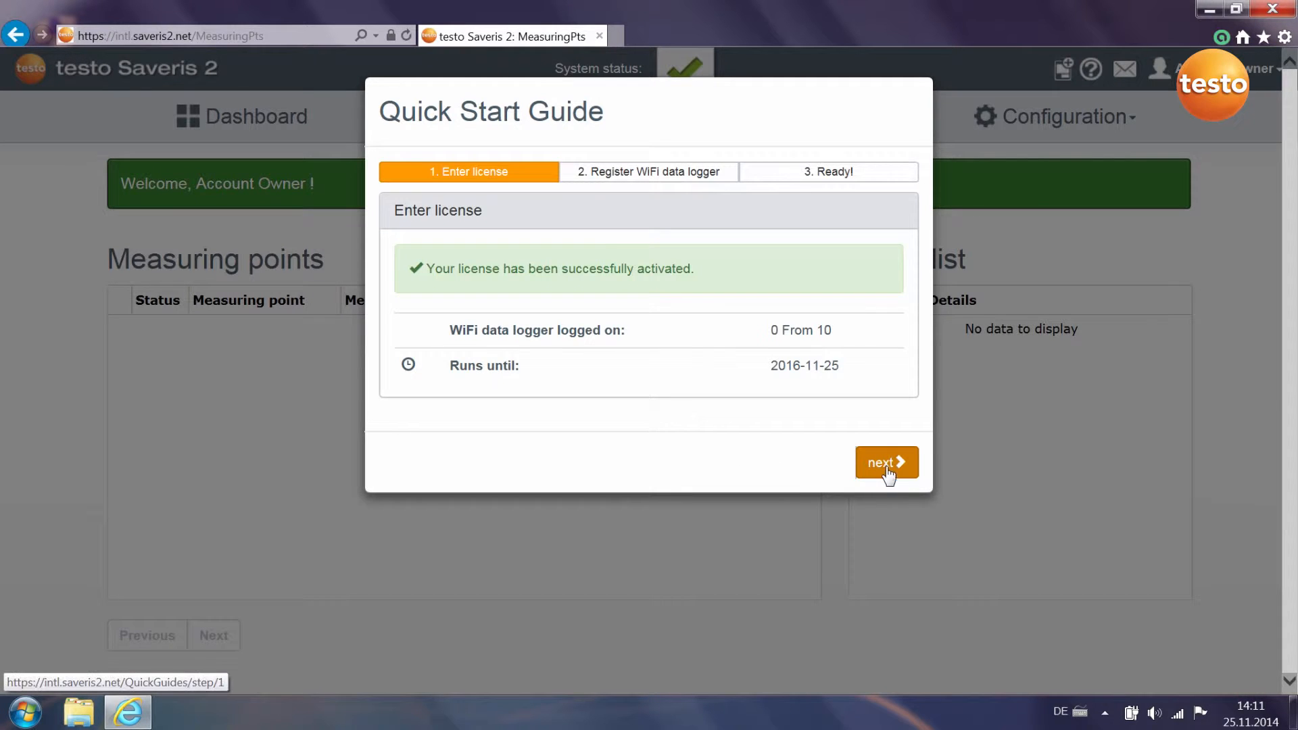
left_click(886, 461)
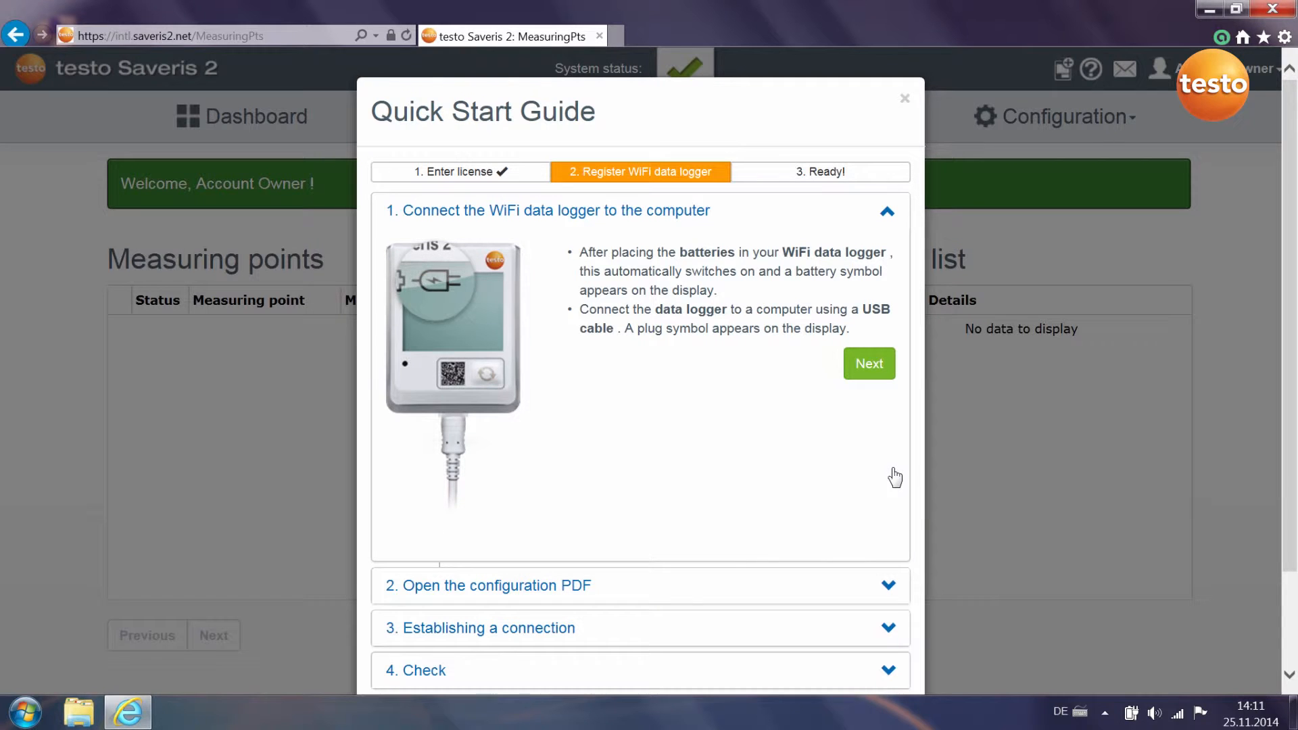
left_click(867, 364)
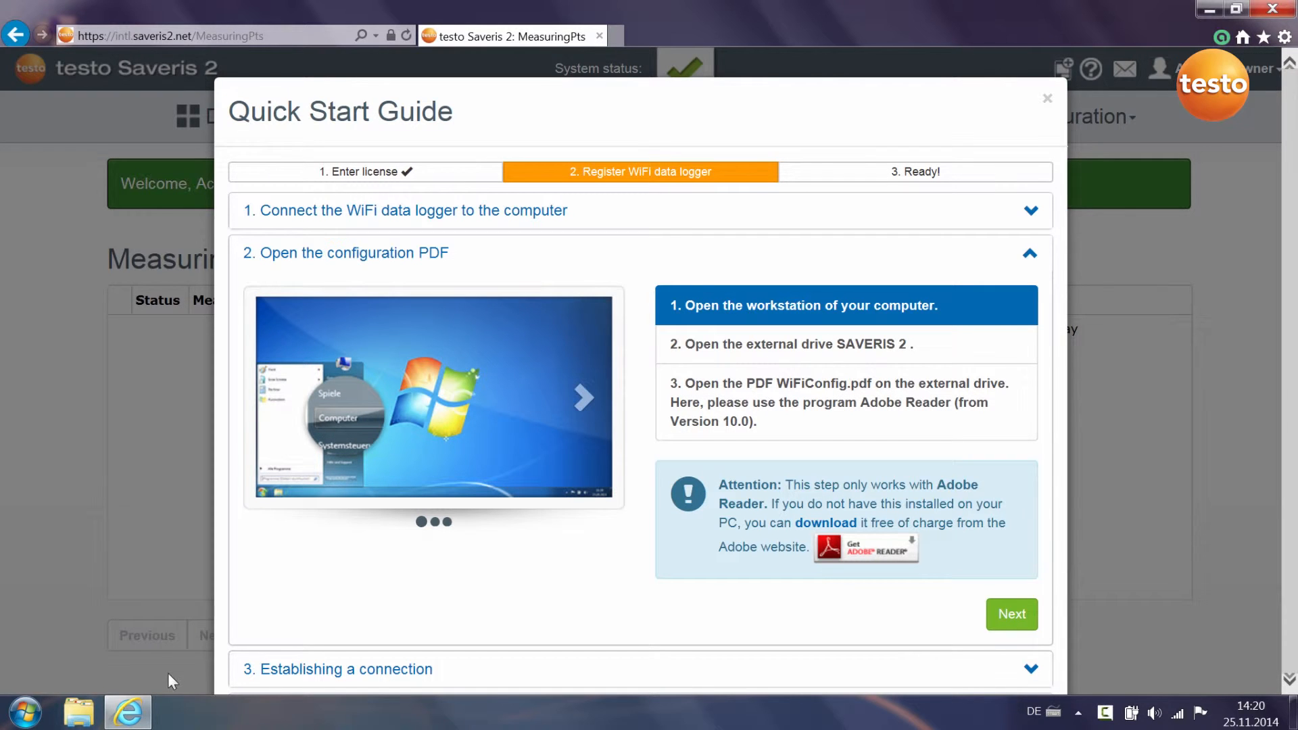
- Open WiFiConf.pdf from the SAVERIS 2 (E:) drive in Adobe Reader
left_click(78, 711)
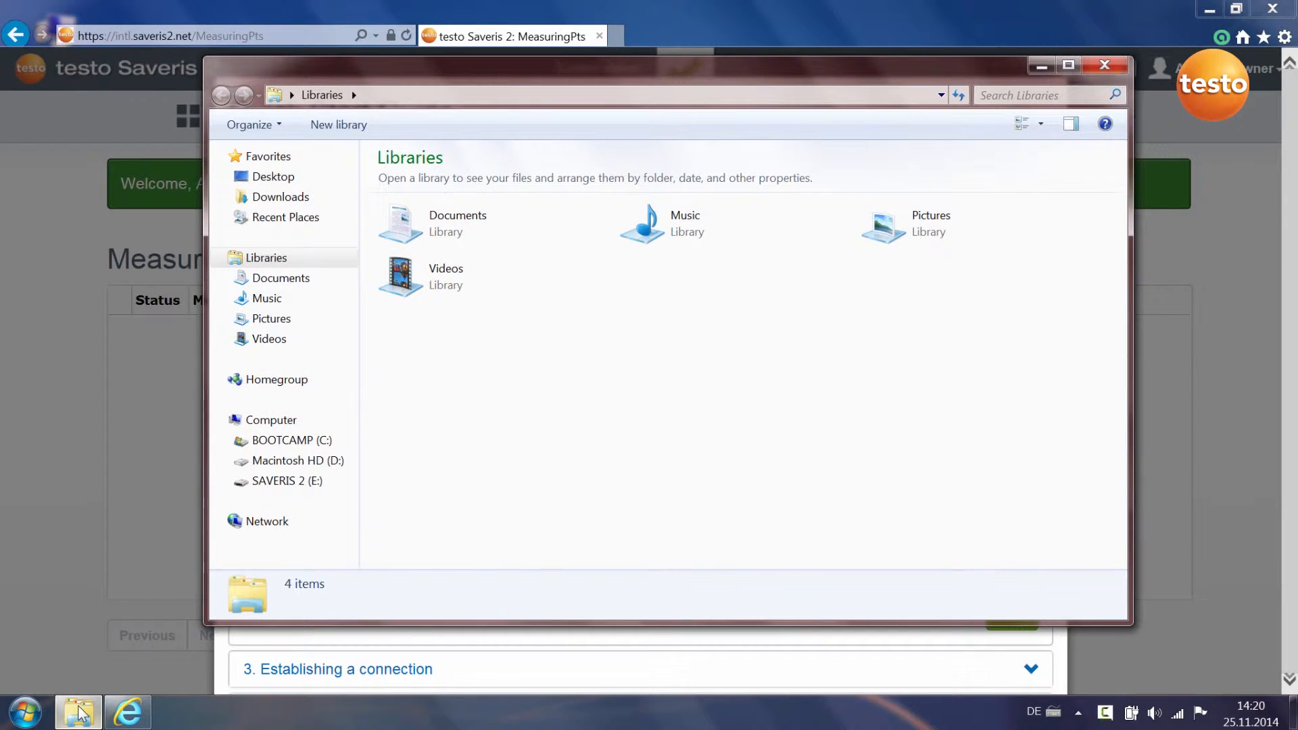
left_click(287, 480)
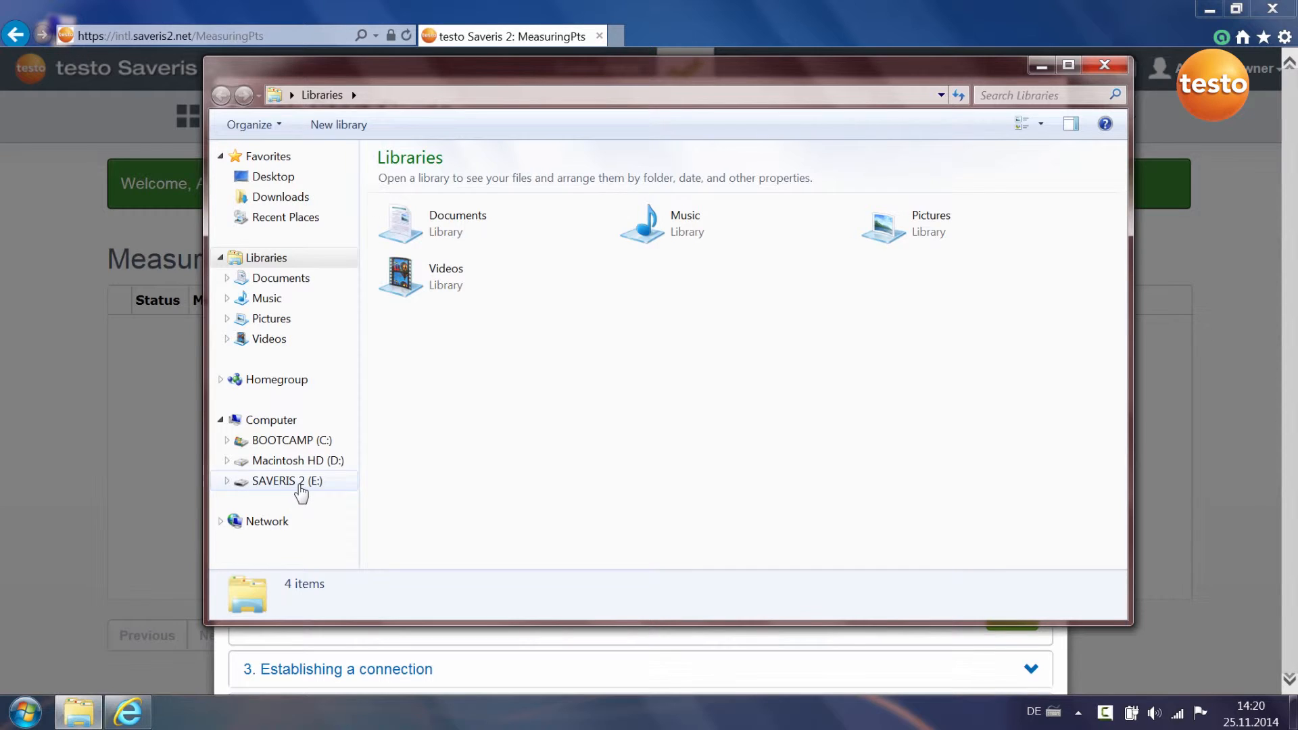
left_click(288, 481)
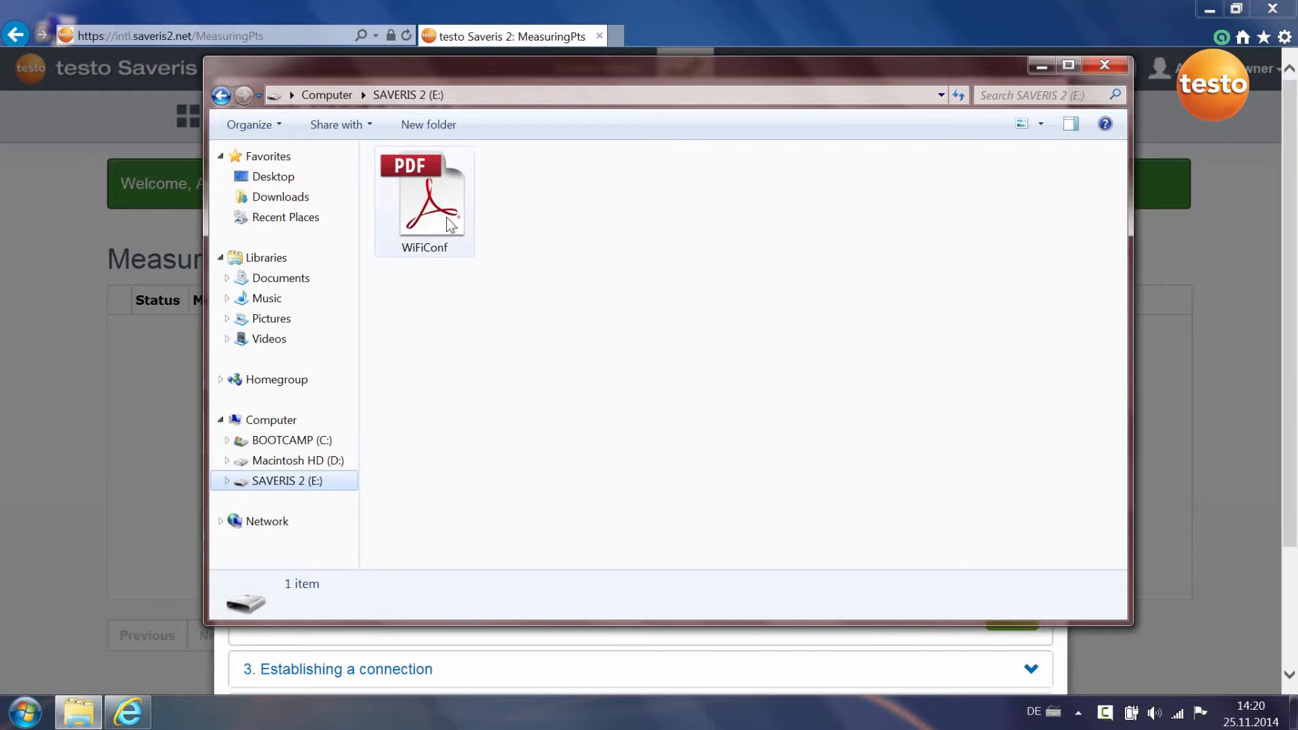
double_click(424, 199)
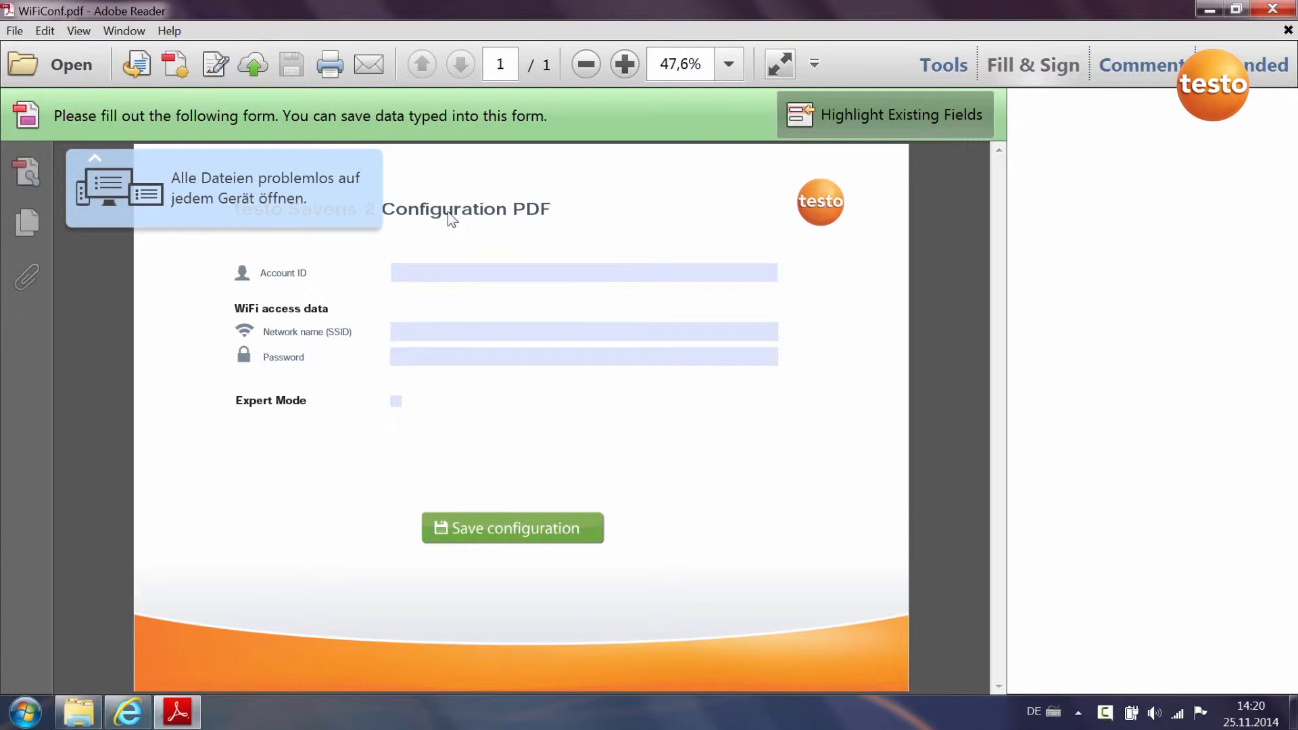
left_click(1032, 65)
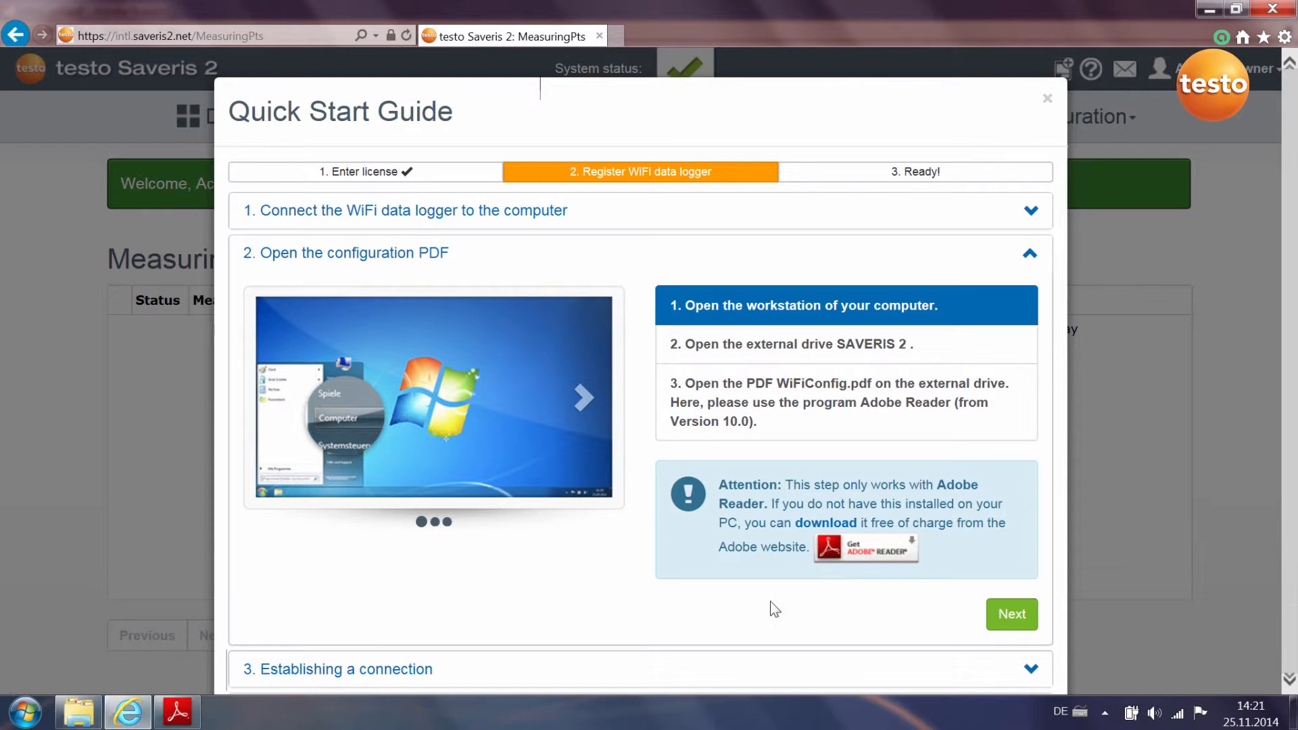
- Advance to 'Establishing a connection' and copy the Account ID
left_click(1011, 615)
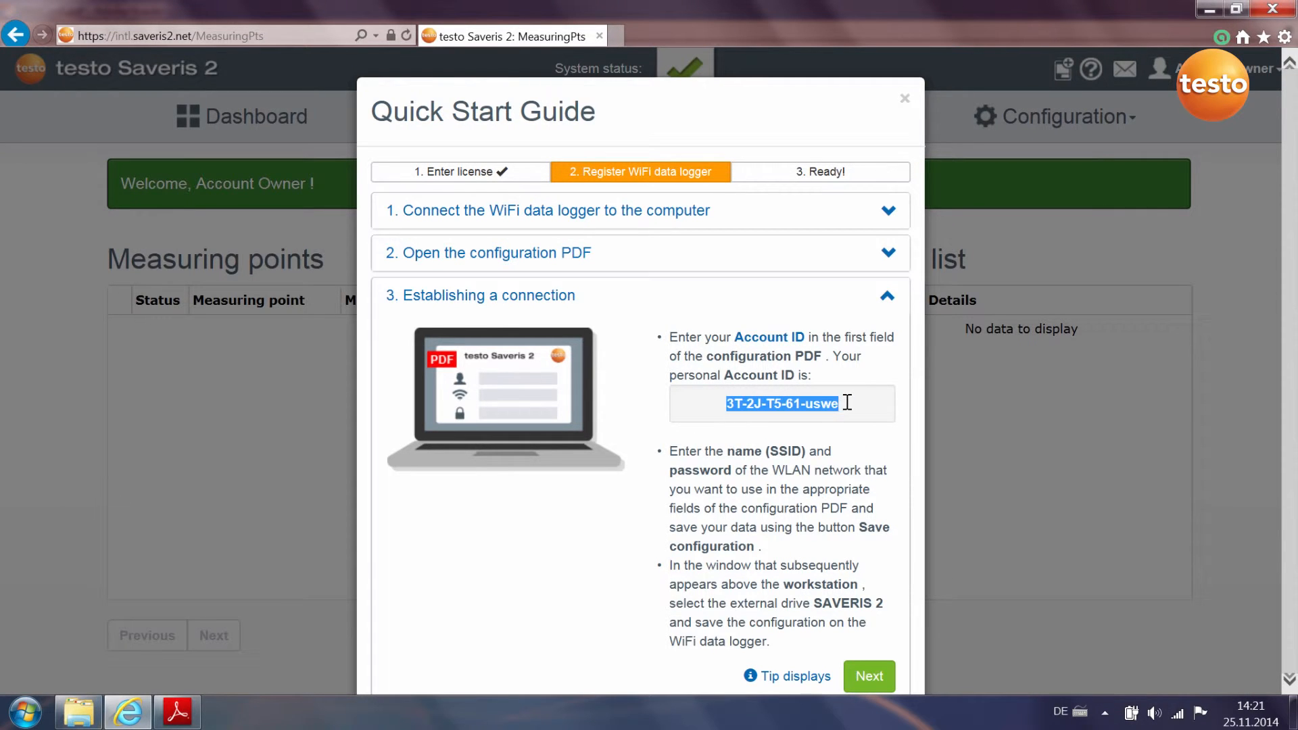
right_click(782, 404)
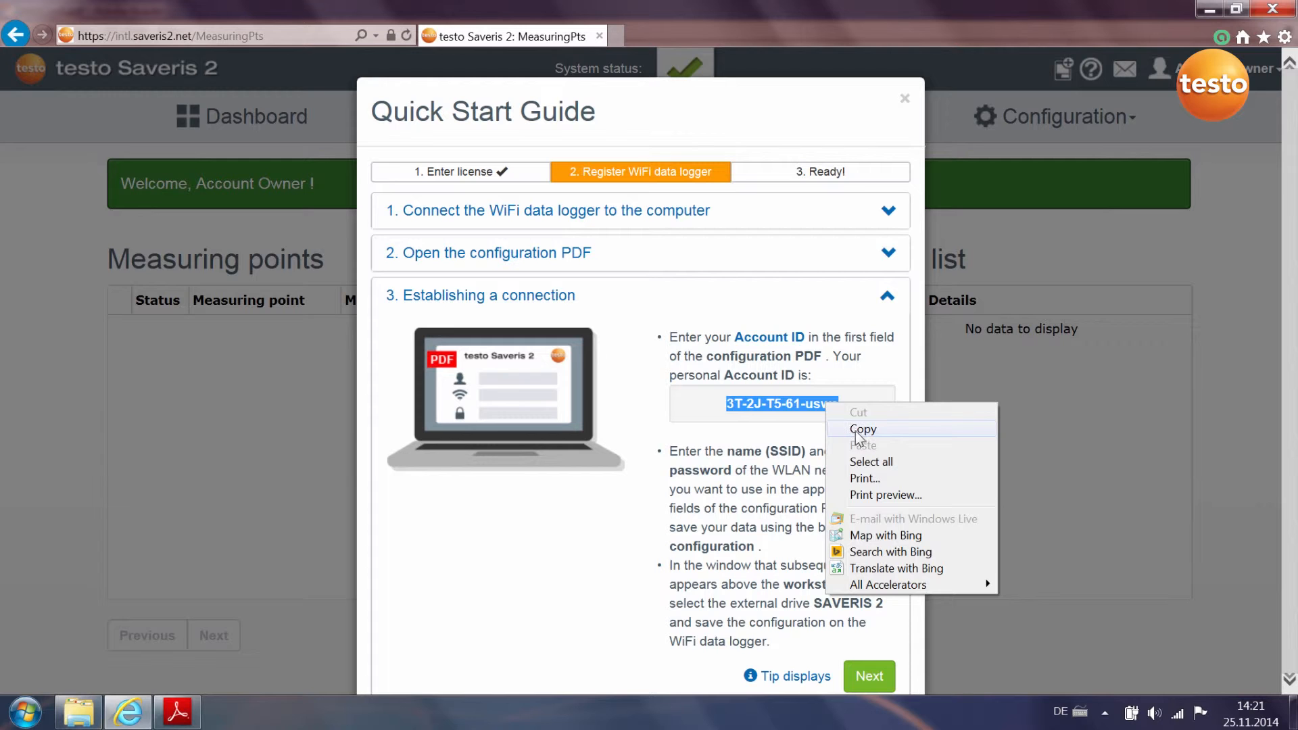
left_click(863, 428)
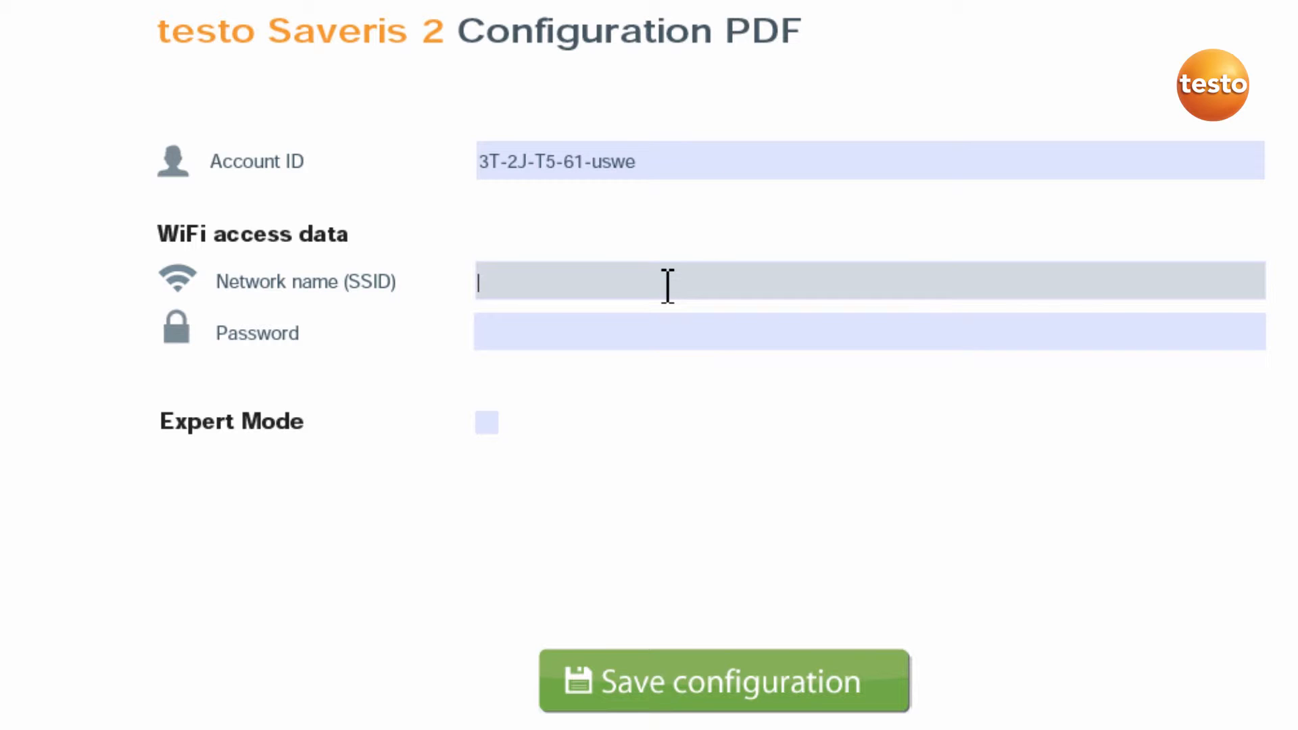
- Enter the account ID, network name 'wlan' and password, then save the configuration
type("wlan")
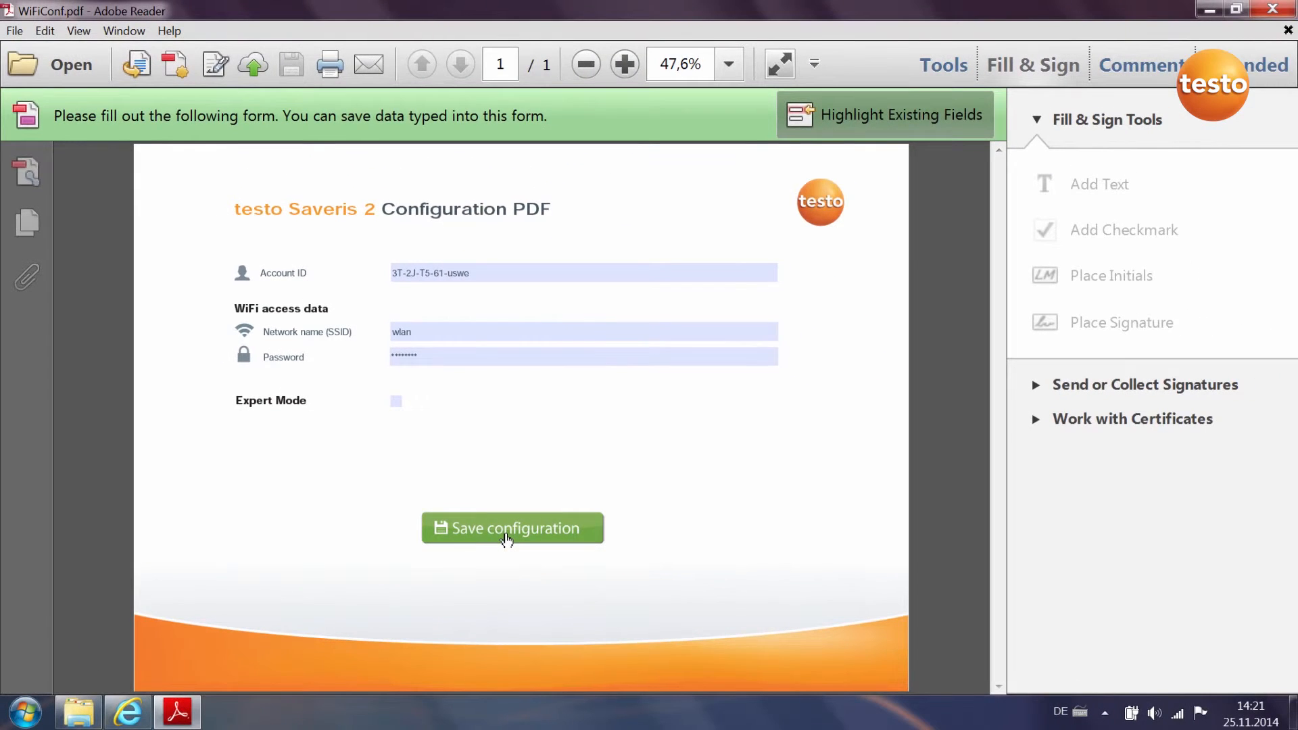
left_click(512, 528)
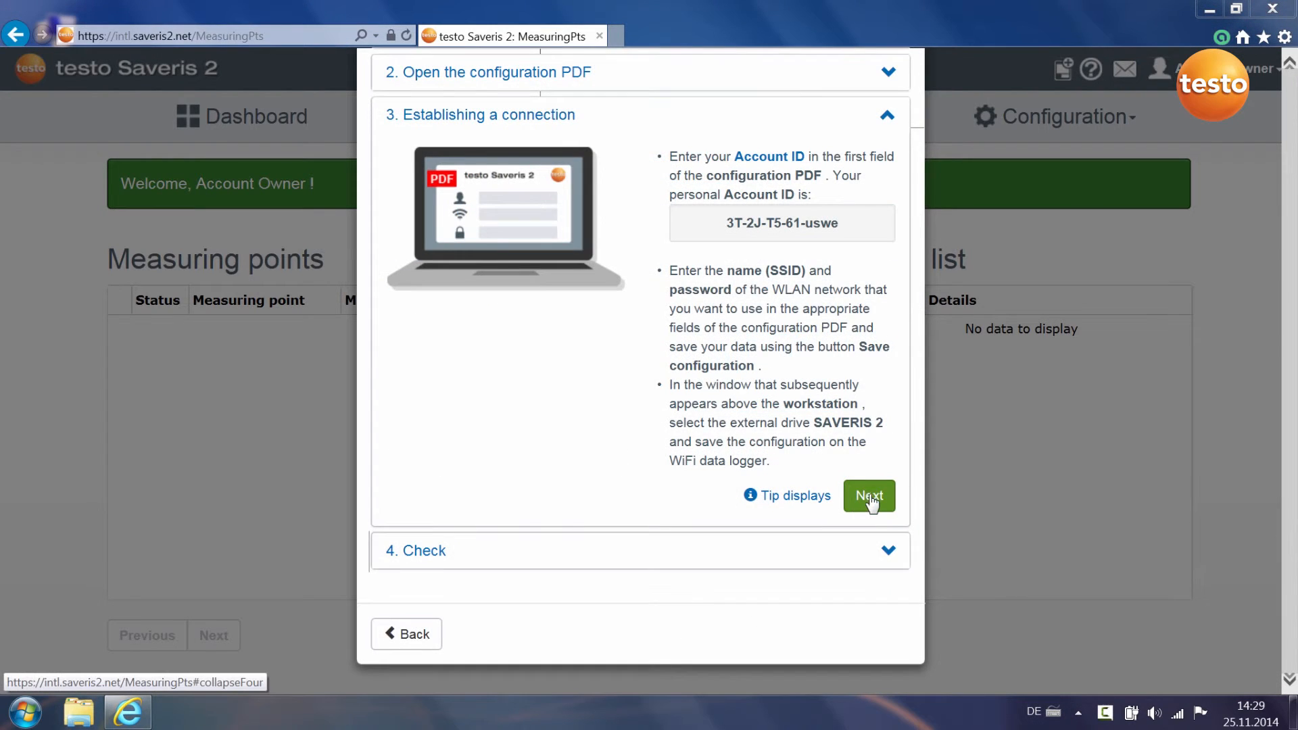
- Advance the Quick Start Guide to step 4, Check
left_click(867, 495)
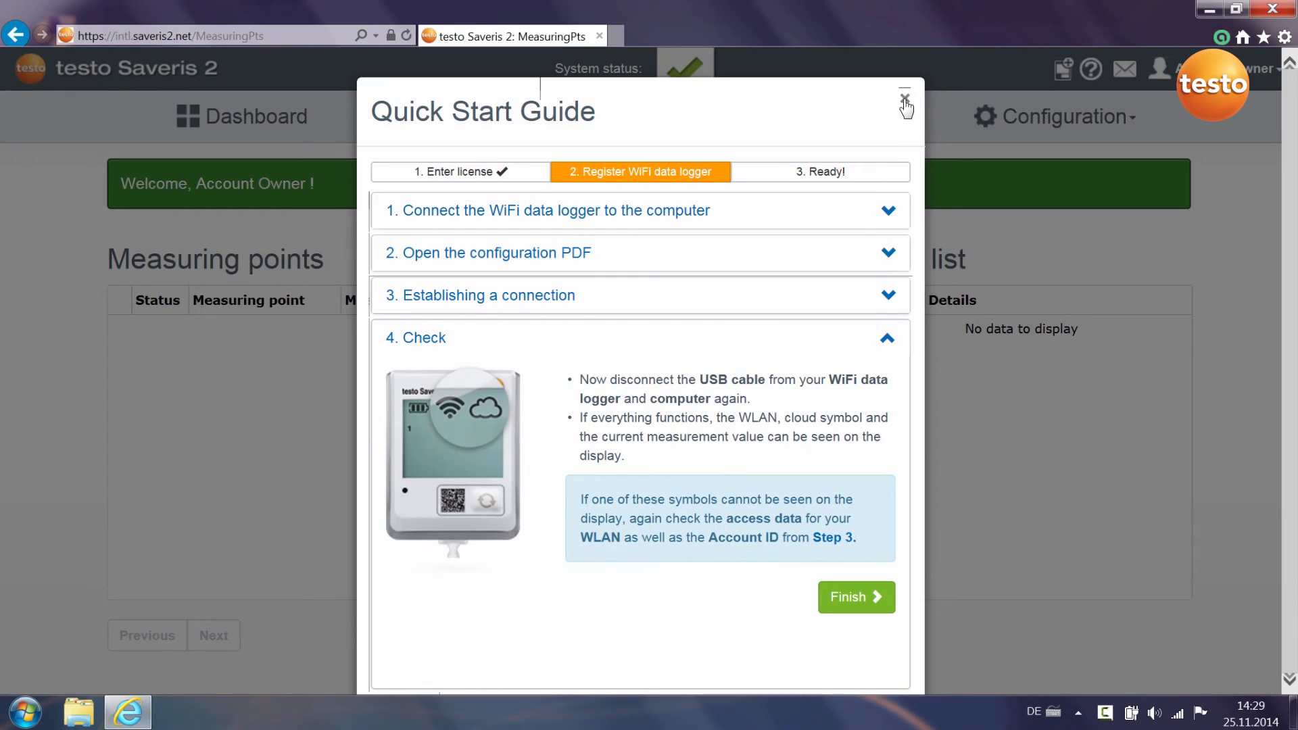
- Close the Quick Start Guide dialog
left_click(904, 88)
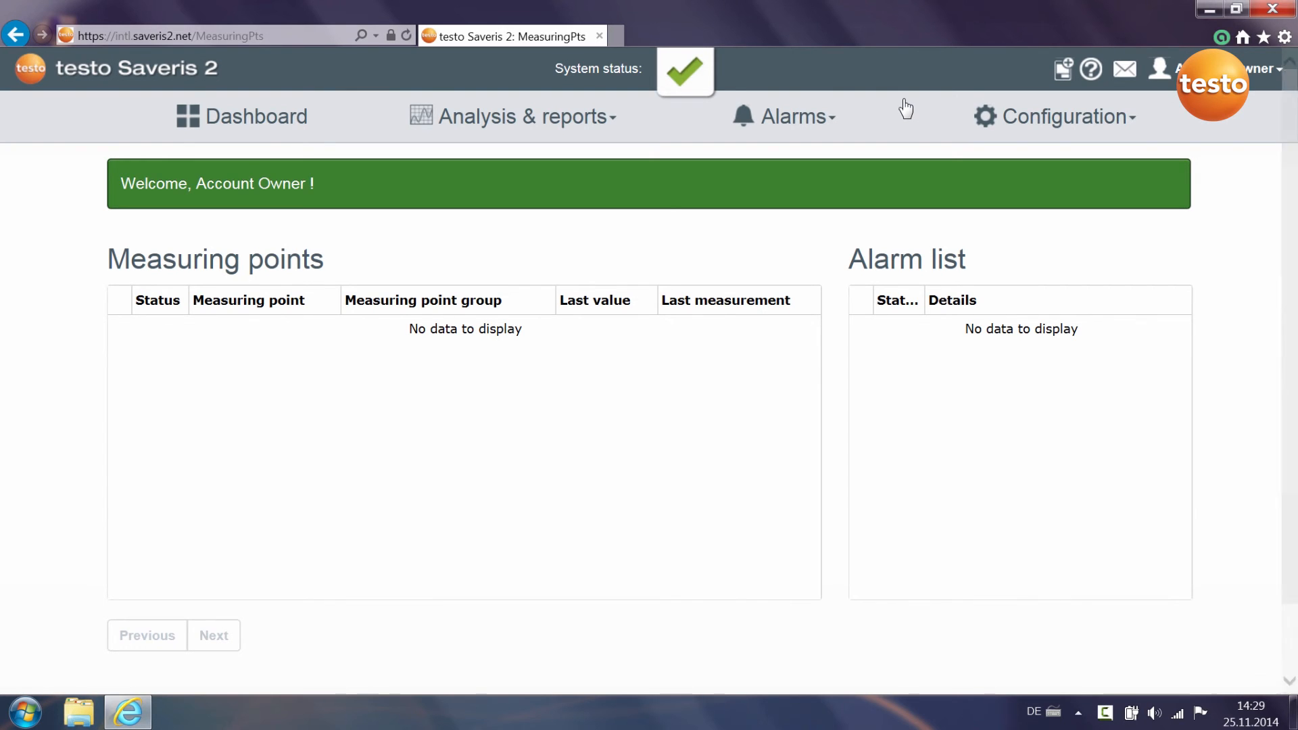
mouse_move(1047, 67)
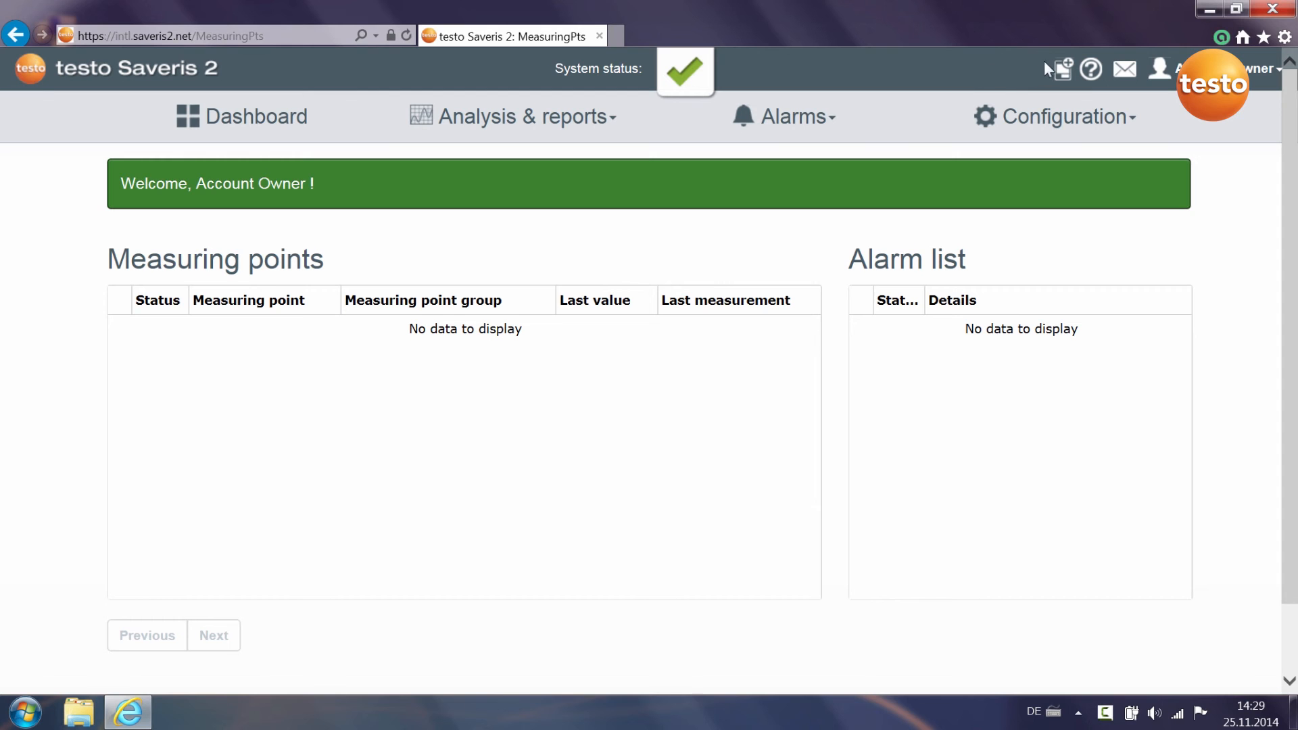